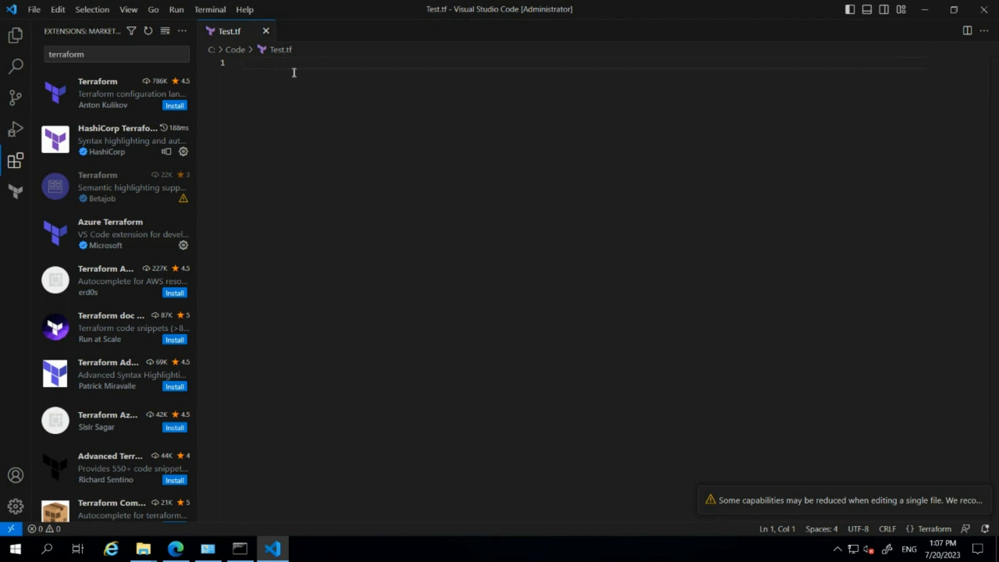
pyautogui.moveTo(194, 551)
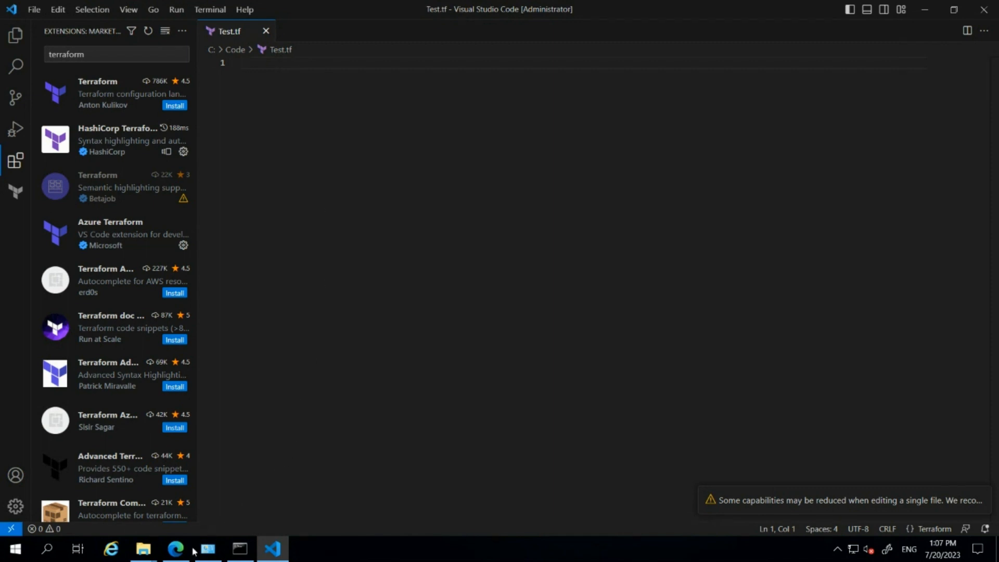
# In a new Edge tab, search Bing and open the 'Azure Provider - Terraform Registry' result.
pyautogui.click(175, 549)
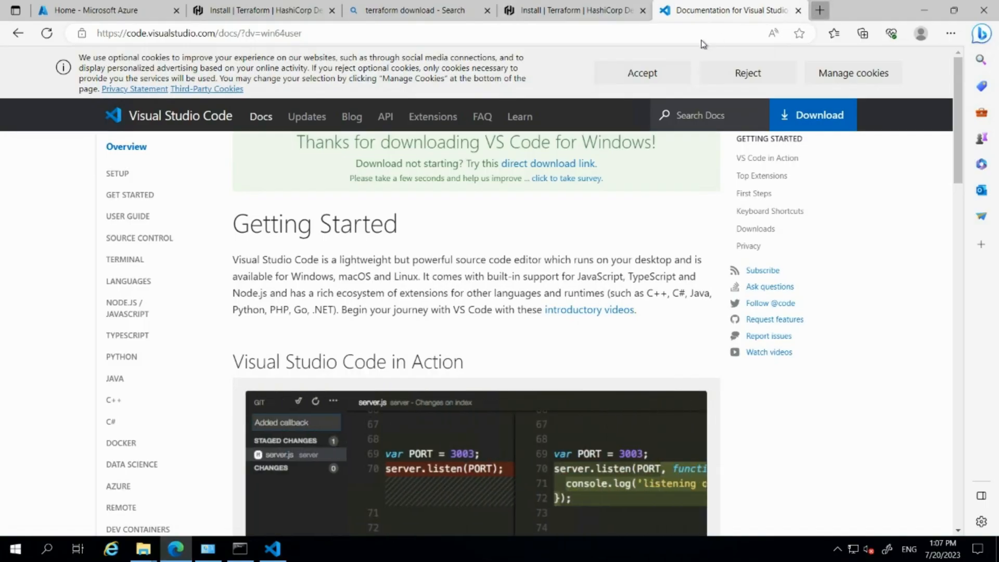
pyautogui.click(821, 10)
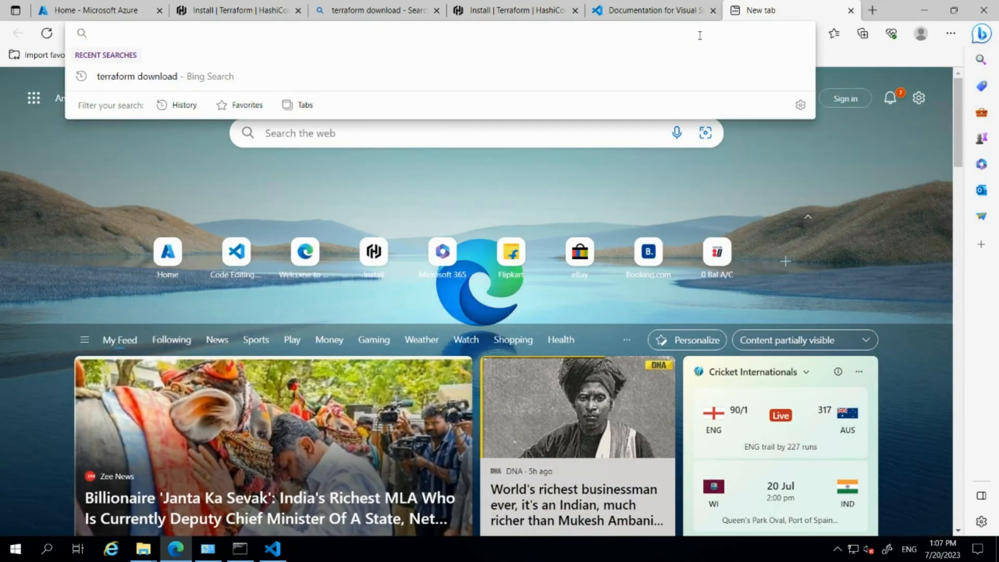
pyautogui.write('terraform download')
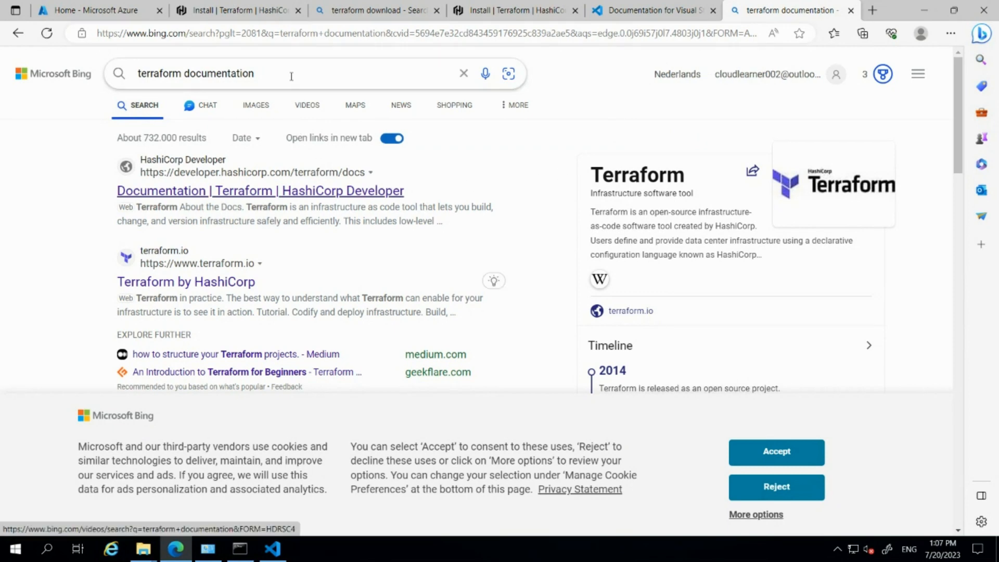
pyautogui.write('aws')
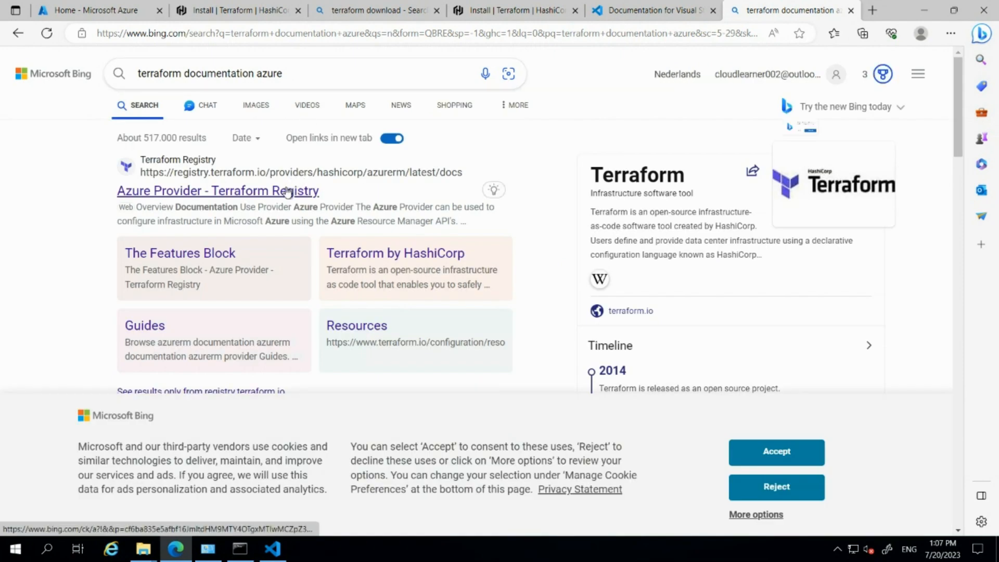
pyautogui.click(218, 190)
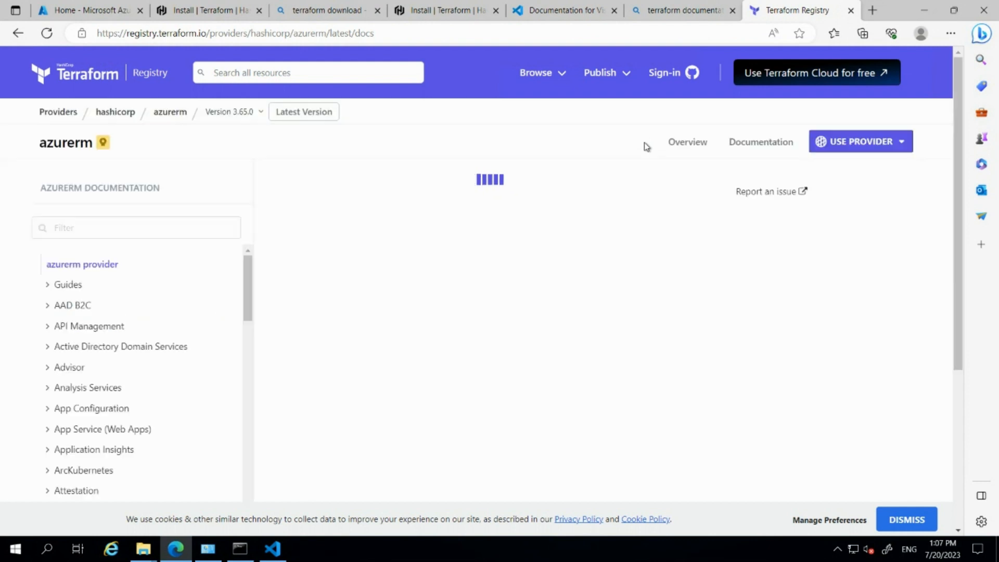
# Show the azurerm 'How to use this provider' snippet with required_providers and provider code.
pyautogui.click(82, 264)
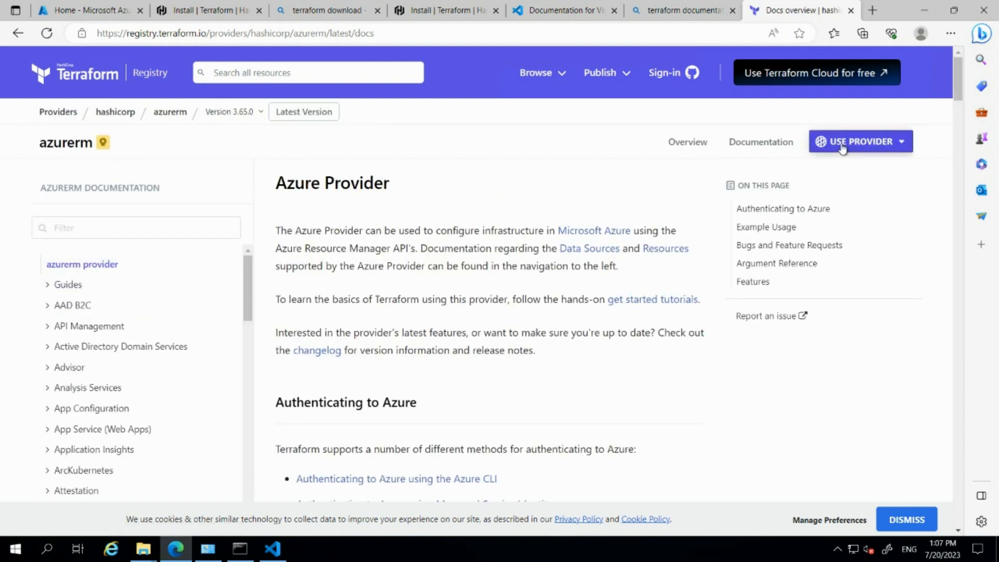
pyautogui.click(860, 141)
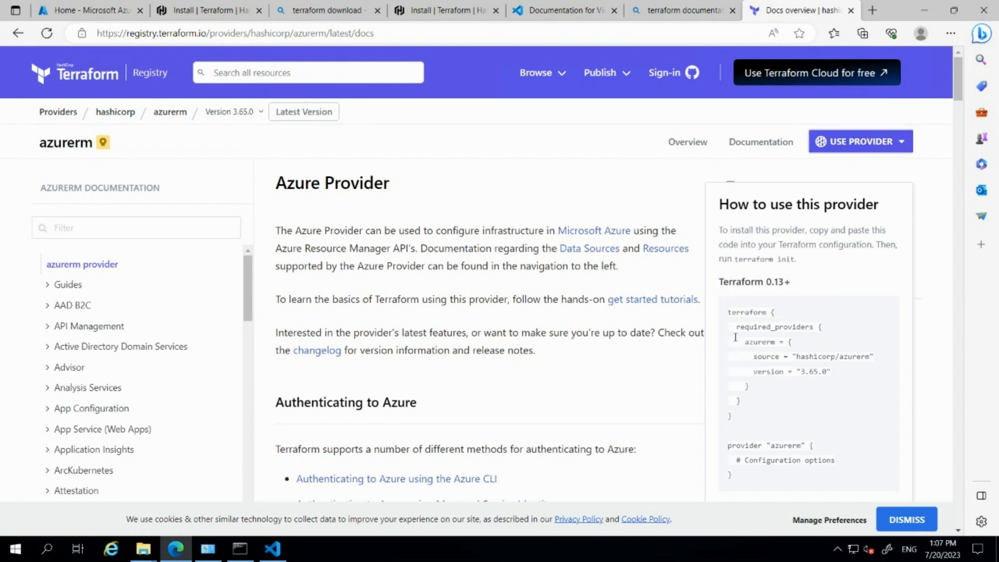
pyautogui.scroll(-3)
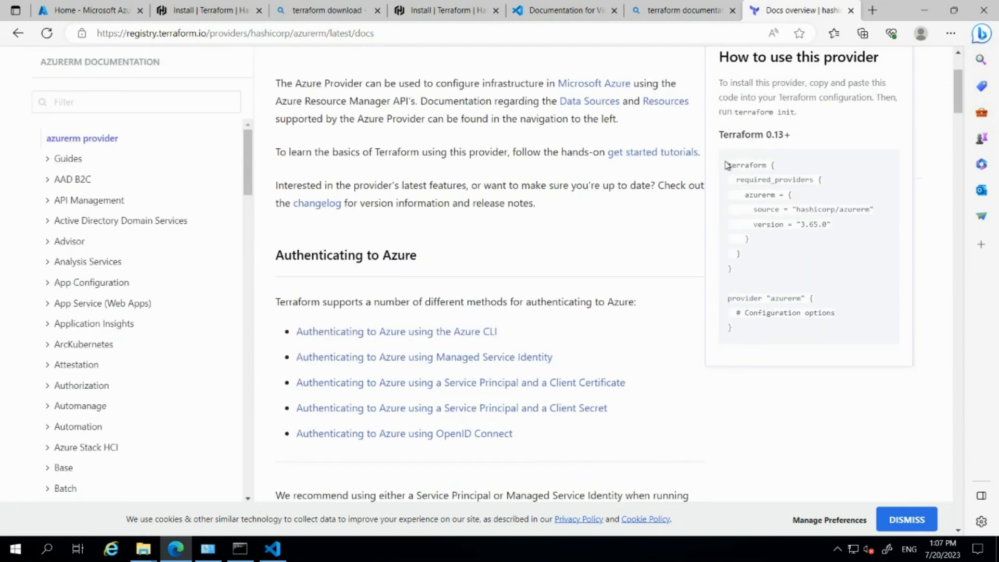
pyautogui.moveTo(725, 165); pyautogui.dragTo(837, 312)
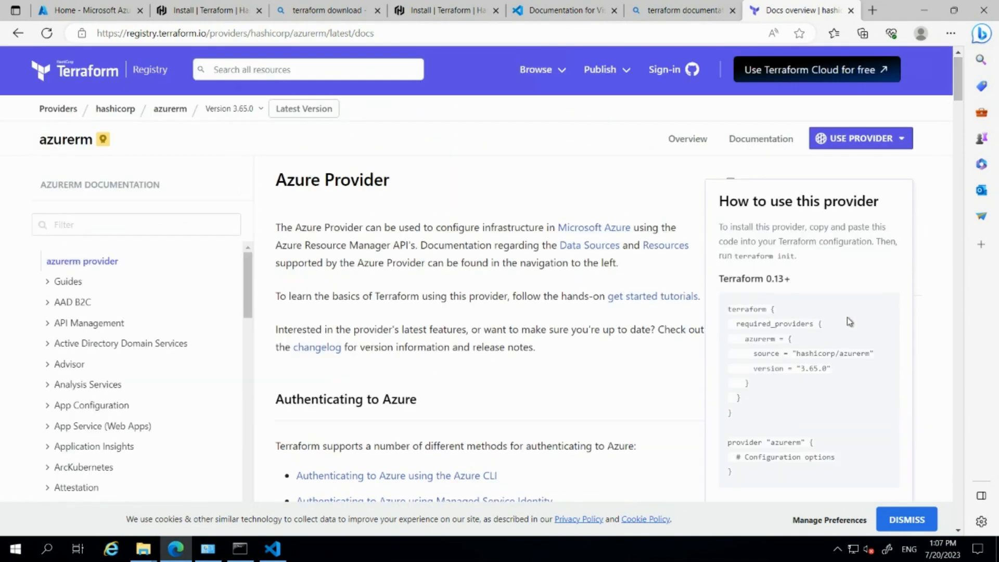
pyautogui.moveTo(781, 281)
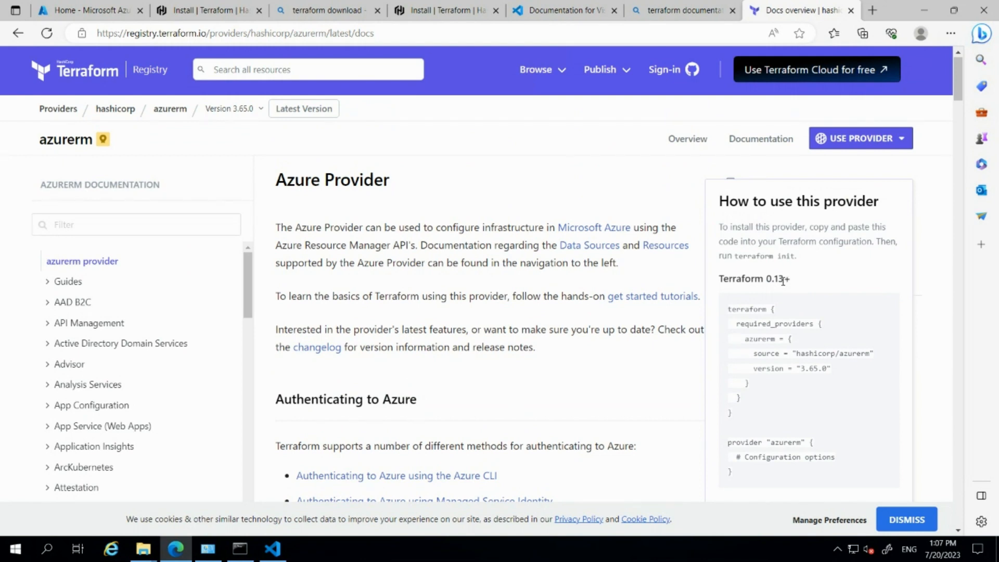
# Copy the Terraform 0.13+ azurerm provider code block and return to the empty Test.tf.
pyautogui.doubleClick(743, 279)
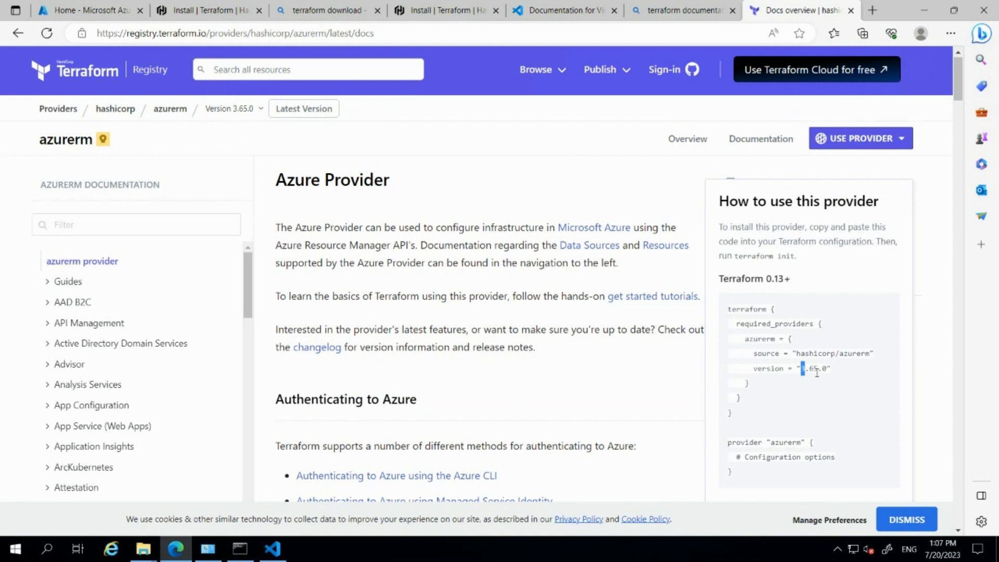
pyautogui.doubleClick(814, 368)
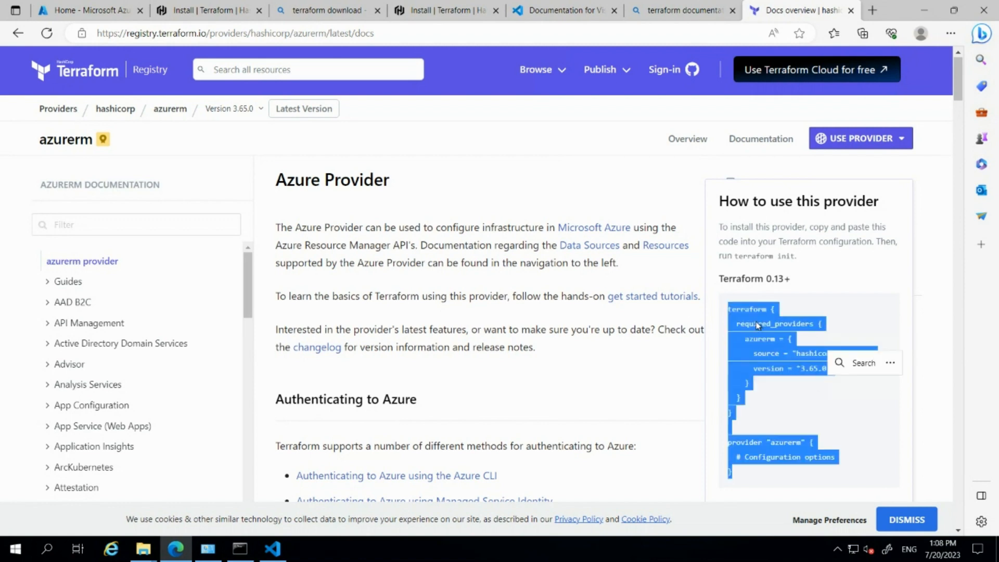
pyautogui.rightClick(757, 325)
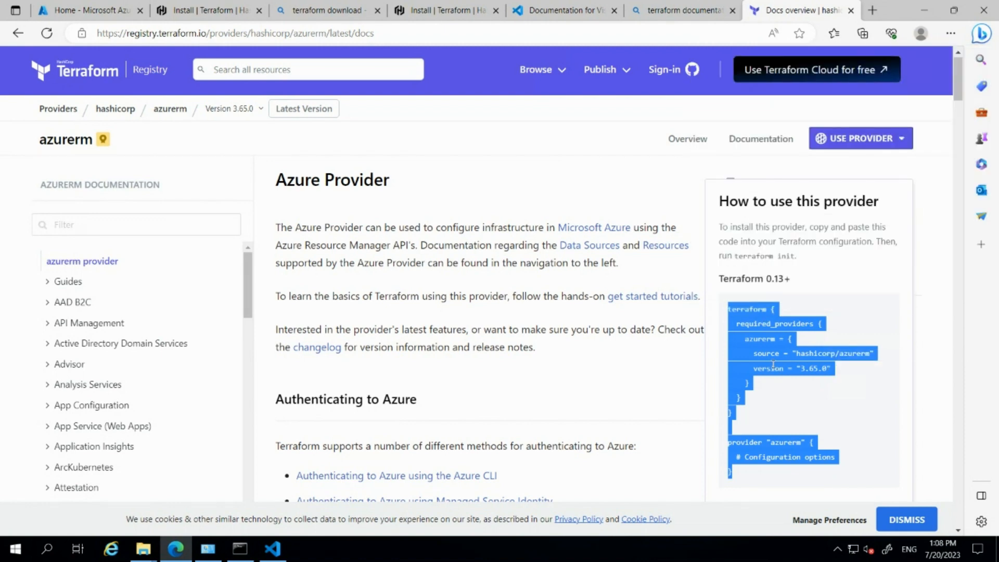
pyautogui.click(273, 548)
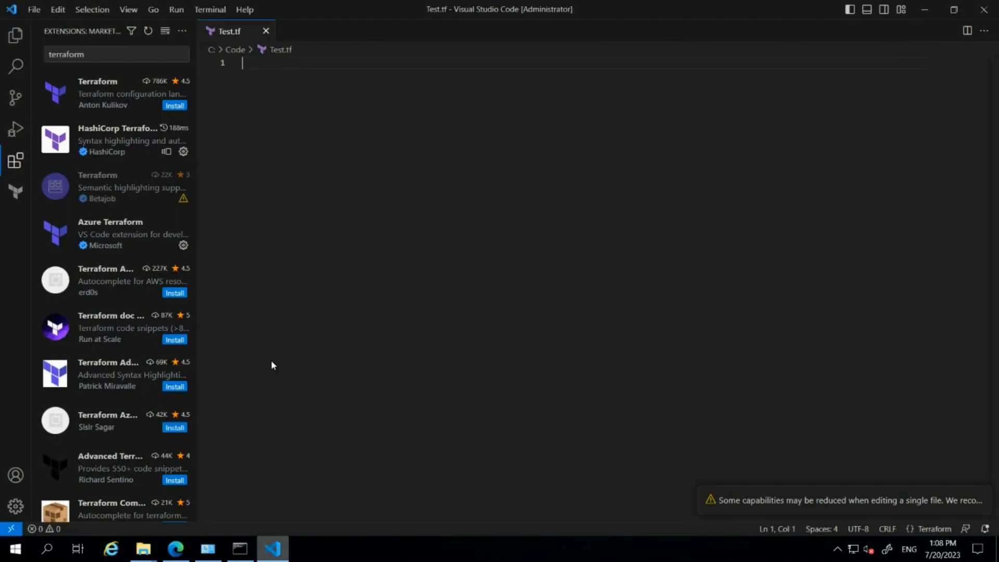